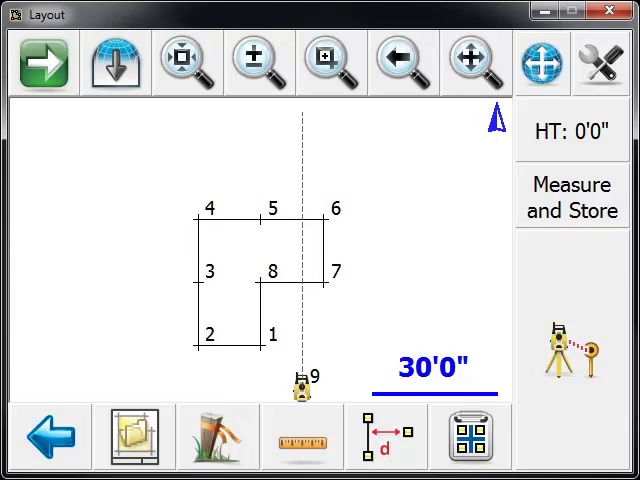
mouse_move(232, 48)
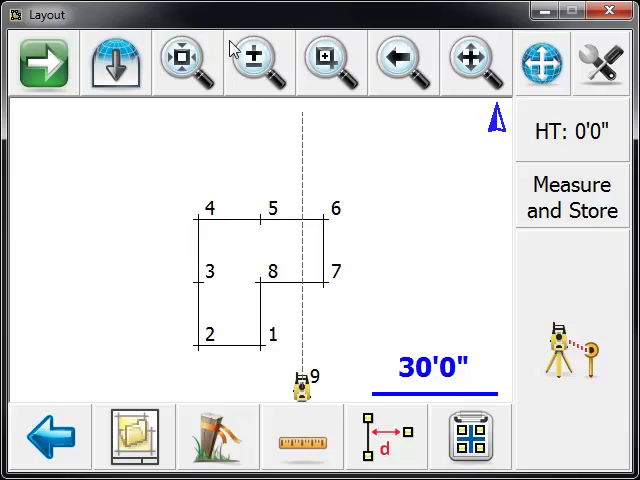
mouse_move(588, 236)
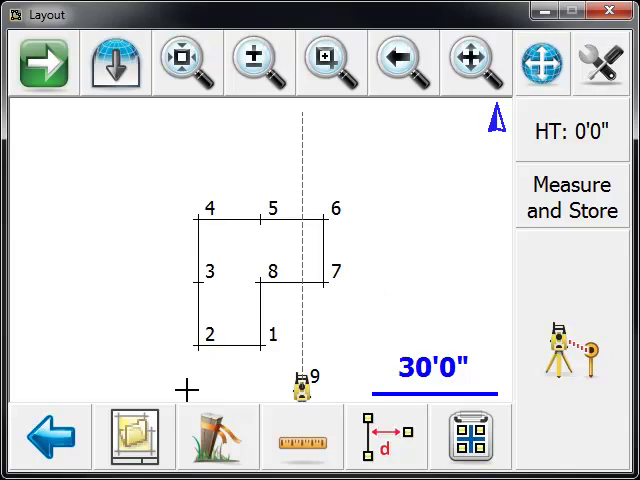
mouse_move(252, 448)
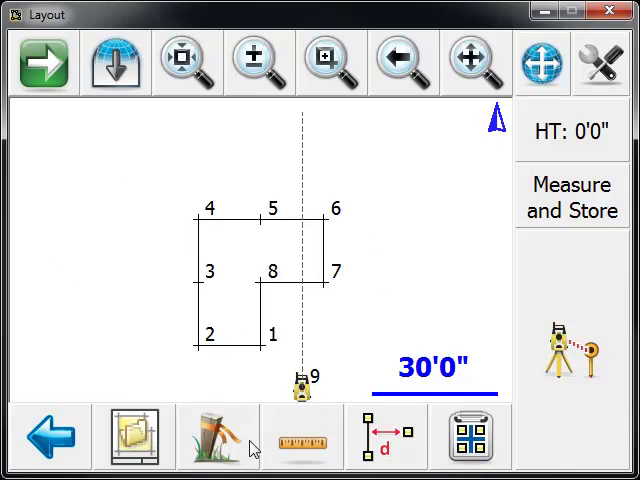
left_click(48, 436)
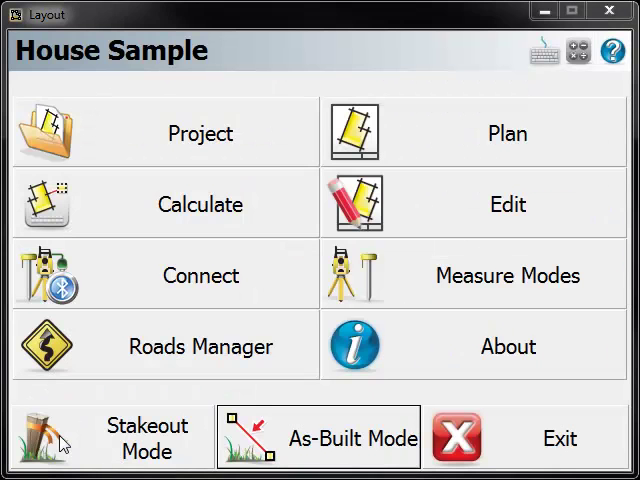
mouse_move(164, 468)
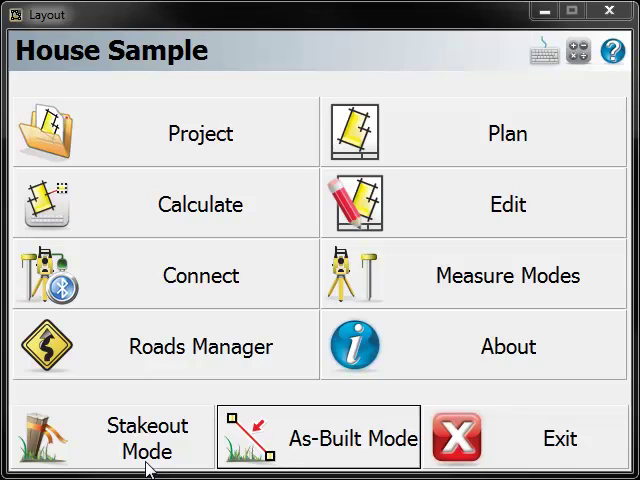
left_click(320, 438)
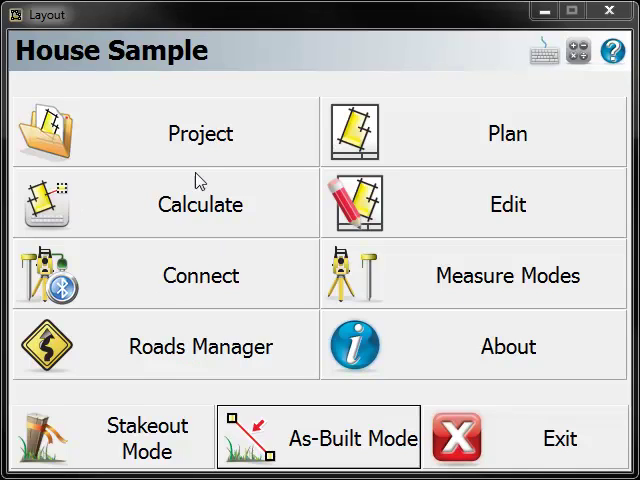
left_click(318, 436)
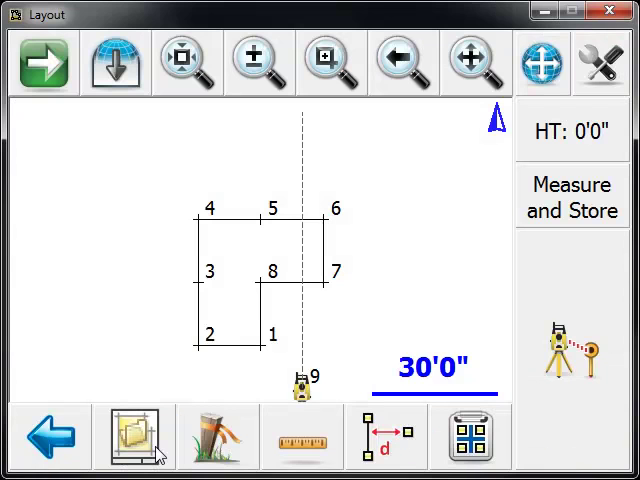